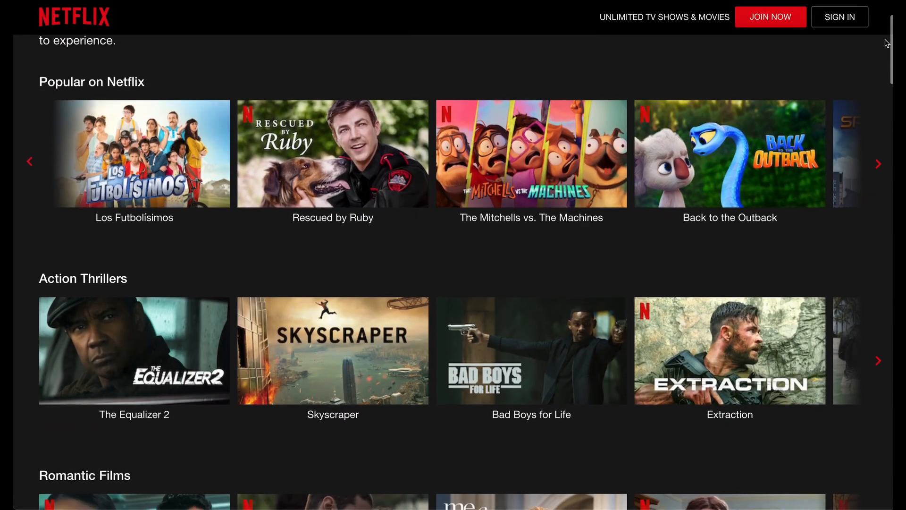
Step: Scroll through Netflix's Popular list, Twitch's Browse games, and YouTube's home feed to Trending
{"action": "scroll", "scroll_direction": "down", "scroll_amount": 3}
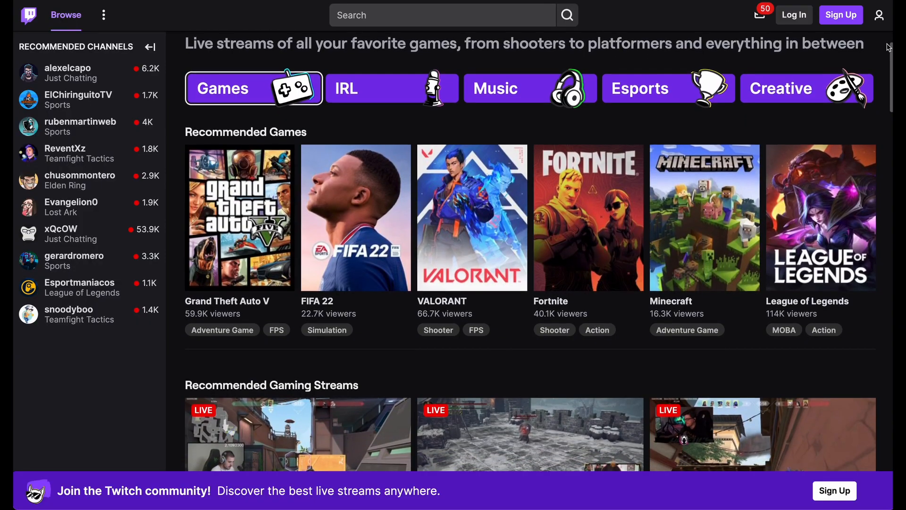
{"action": "scroll", "scroll_direction": "down", "scroll_amount": 3}
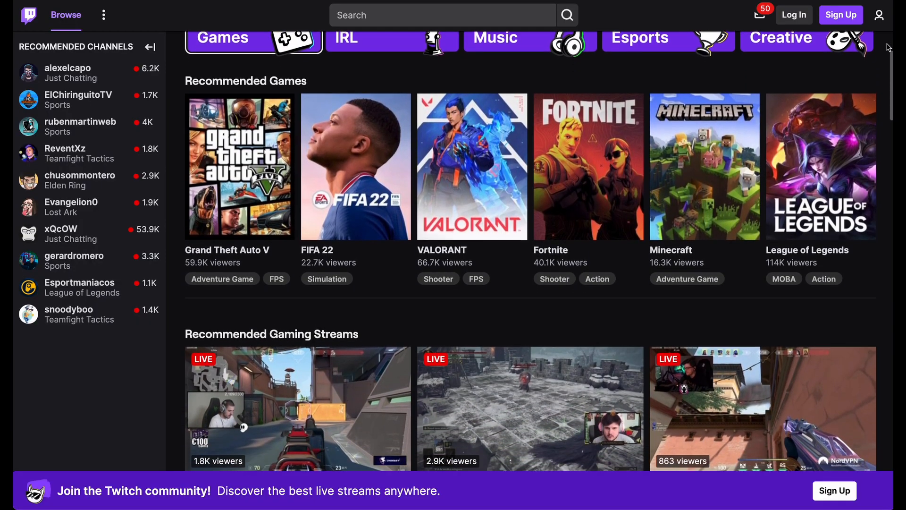
{"action": "scroll", "scroll_direction": "down", "scroll_amount": 3}
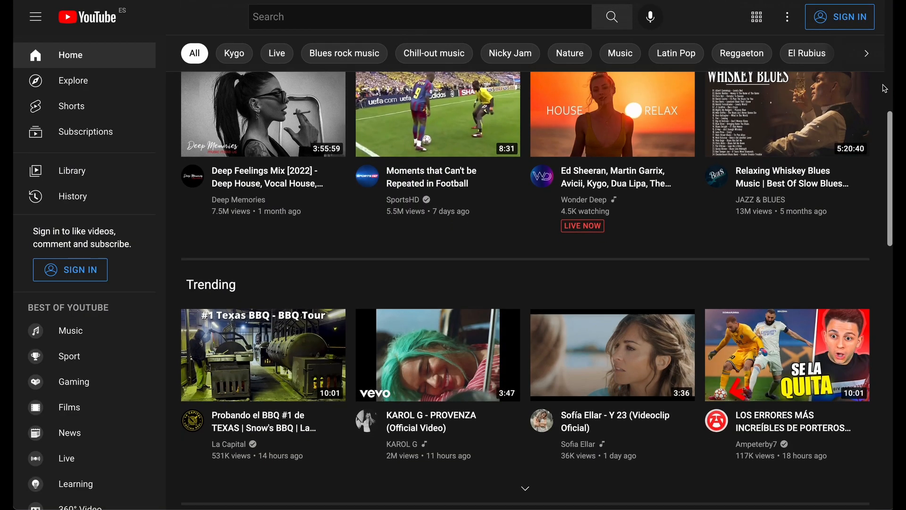
{"action": "scroll", "scroll_direction": "down", "scroll_amount": 3}
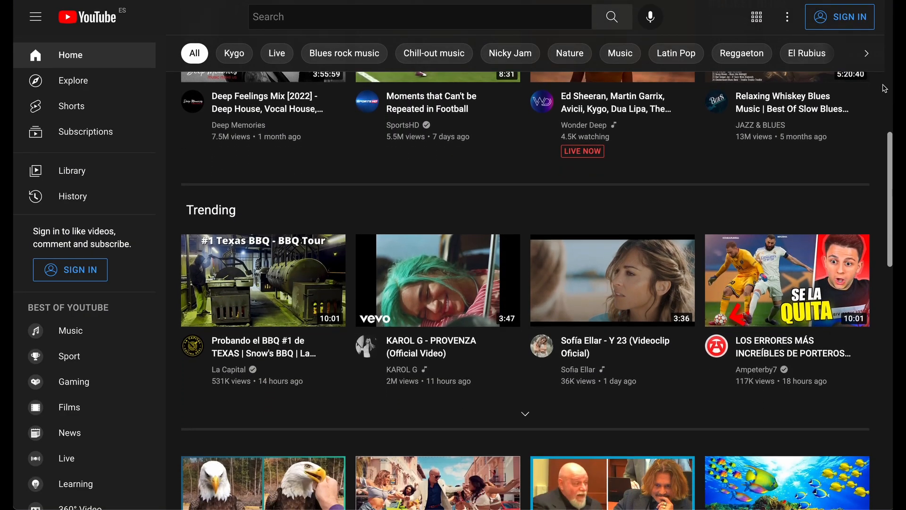
{"action": "scroll", "scroll_direction": "down", "scroll_amount": 3}
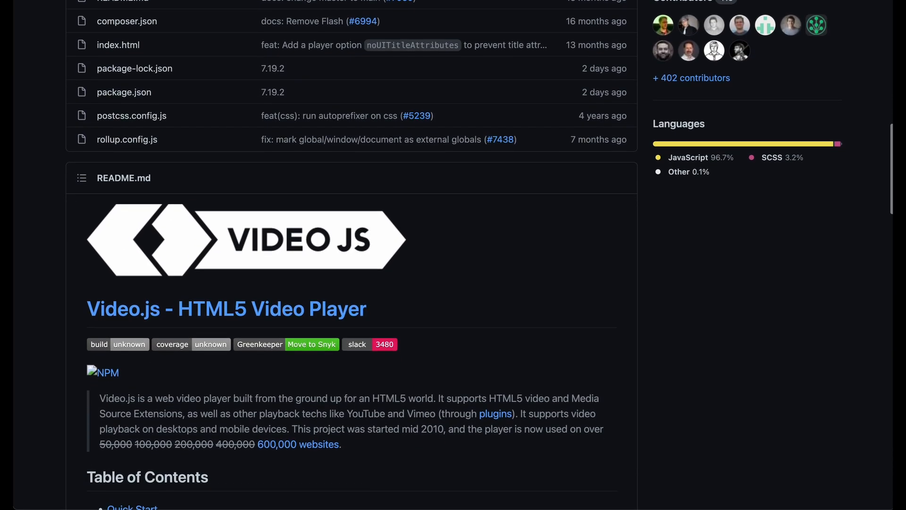
Step: Scroll the Video.js README past the Table of Contents to the Quick Start CDN tags
{"action": "scroll", "scroll_direction": "down", "scroll_amount": 3}
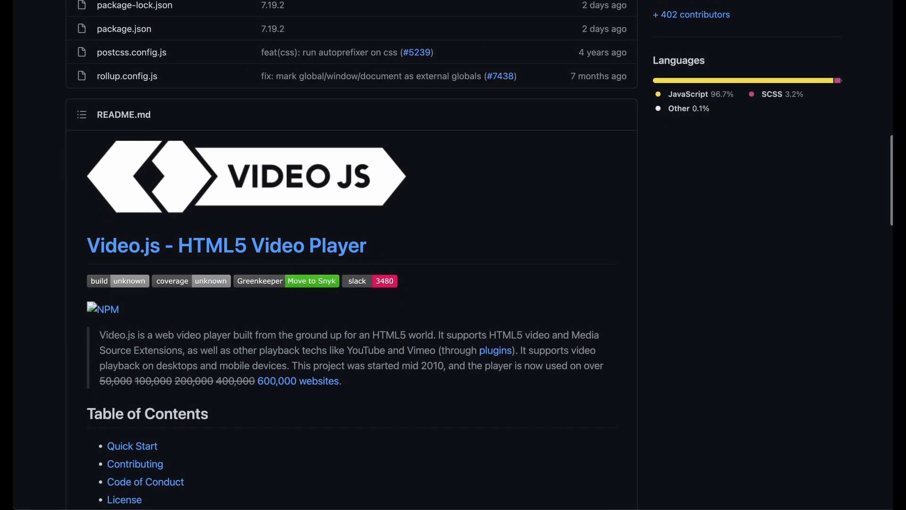
{"action": "scroll", "scroll_direction": "down", "scroll_amount": 3}
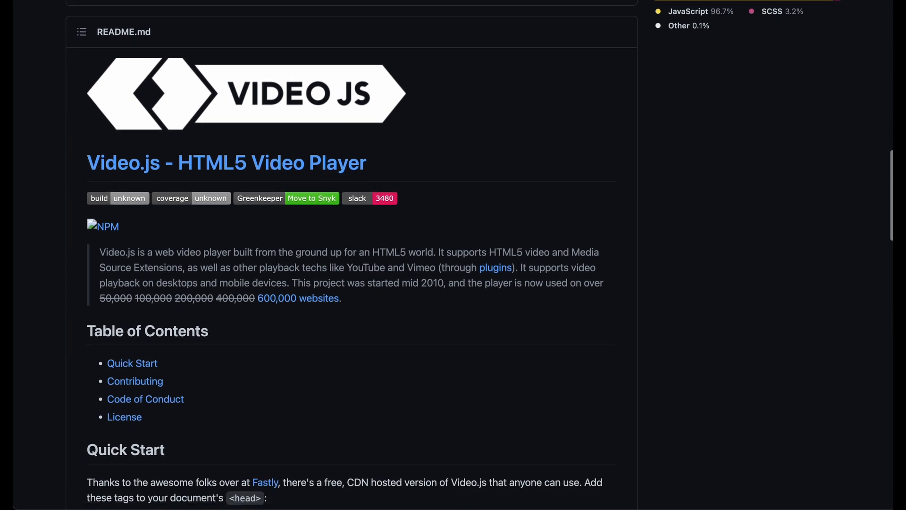
{"action": "scroll", "scroll_direction": "down", "scroll_amount": 3}
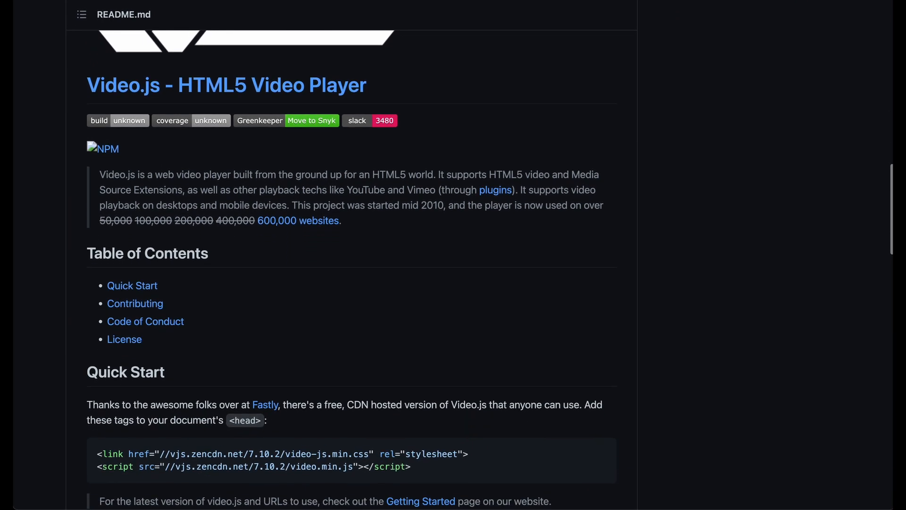
{"action": "scroll", "scroll_direction": "down", "scroll_amount": 3}
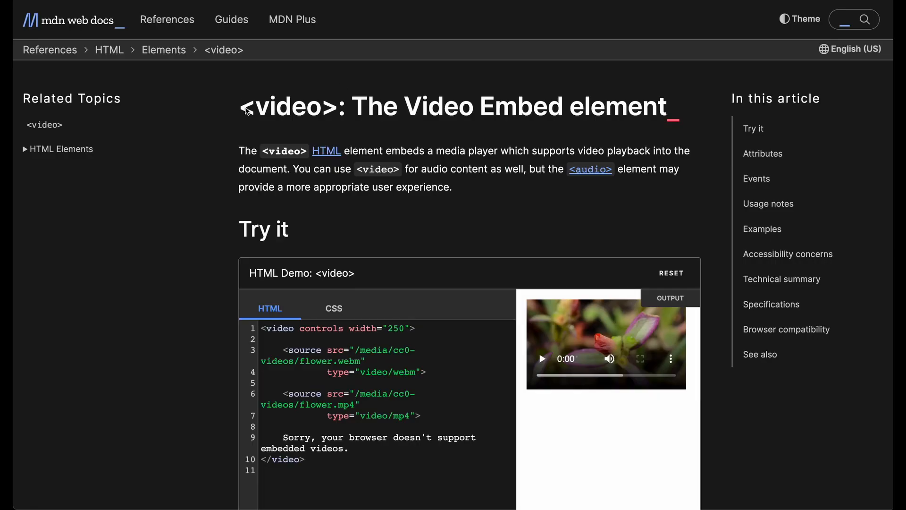
Step: Select the MDN <video> page title's opening words, then scroll to the flower video Try it demo
{"action": "double_click", "coordinate": [281, 106]}
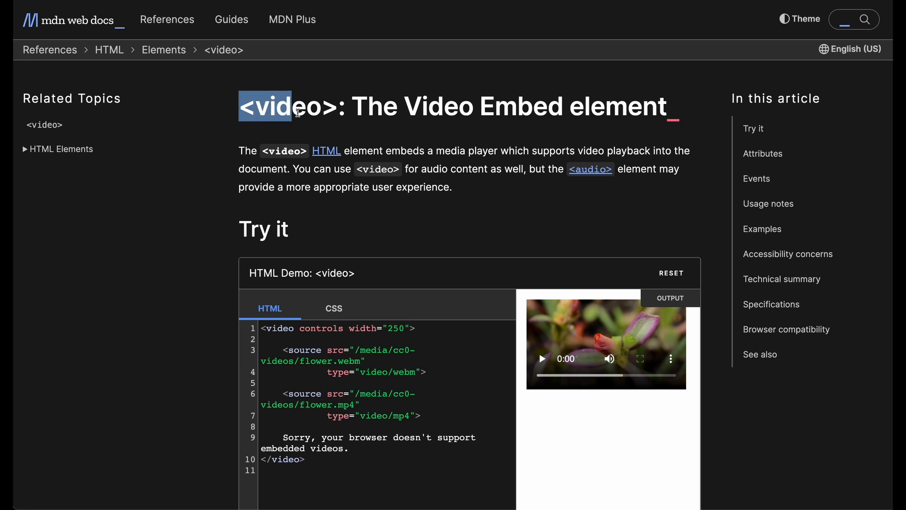
{"action": "left_click_drag", "start_coordinate": [297, 106], "coordinate": [388, 119]}
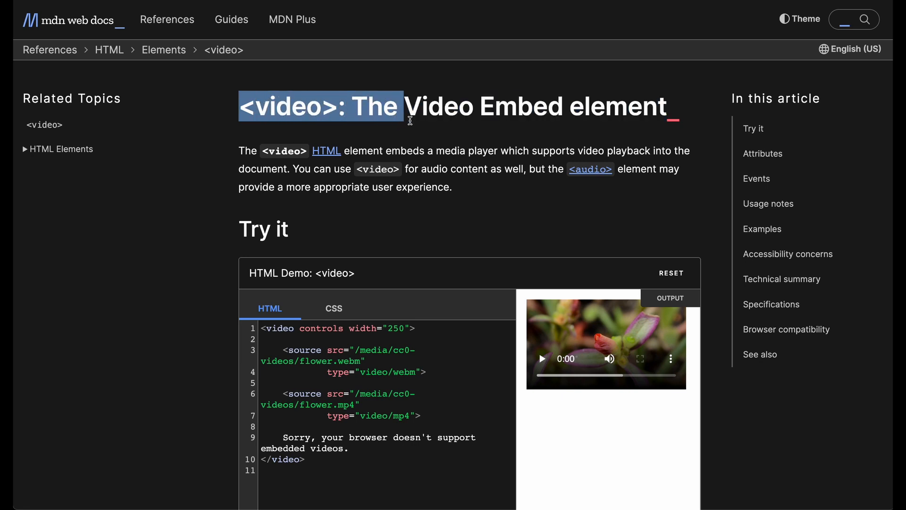
{"action": "scroll", "scroll_direction": "down", "scroll_amount": 3}
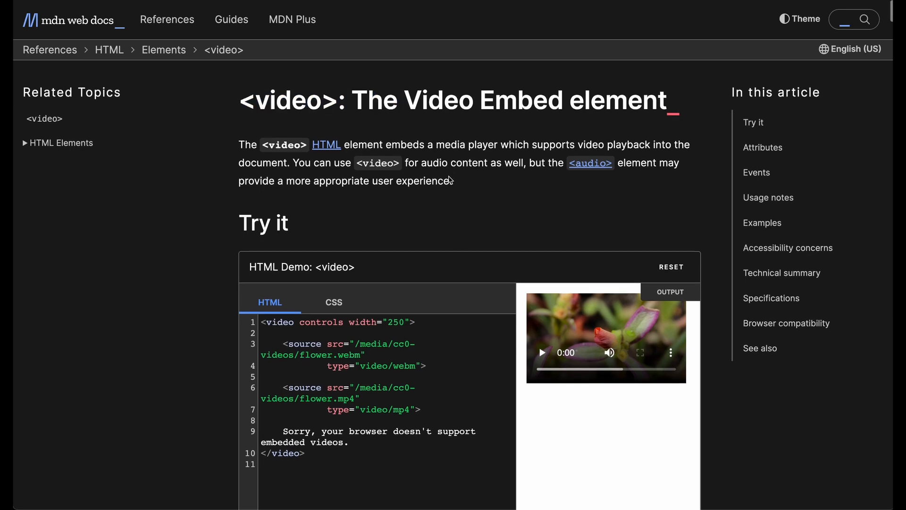
{"action": "scroll", "scroll_direction": "down", "scroll_amount": 3}
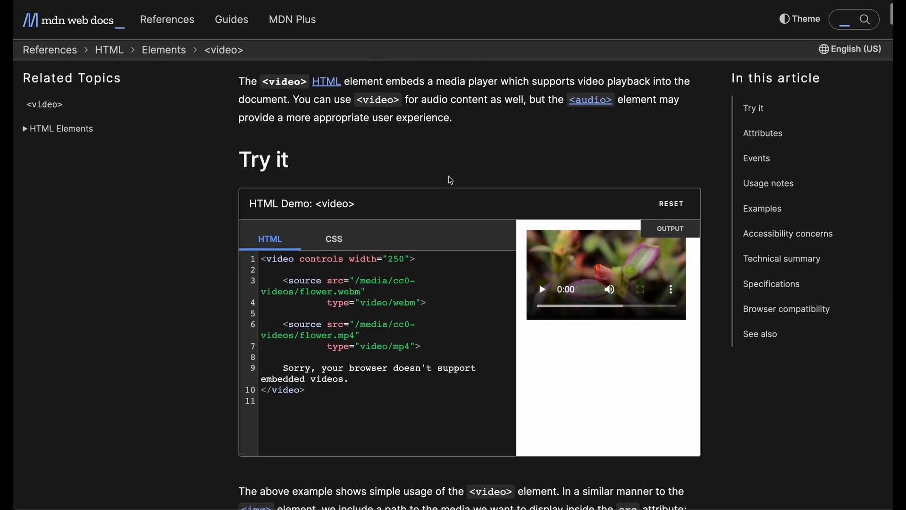
{"action": "scroll", "scroll_direction": "down", "scroll_amount": 3}
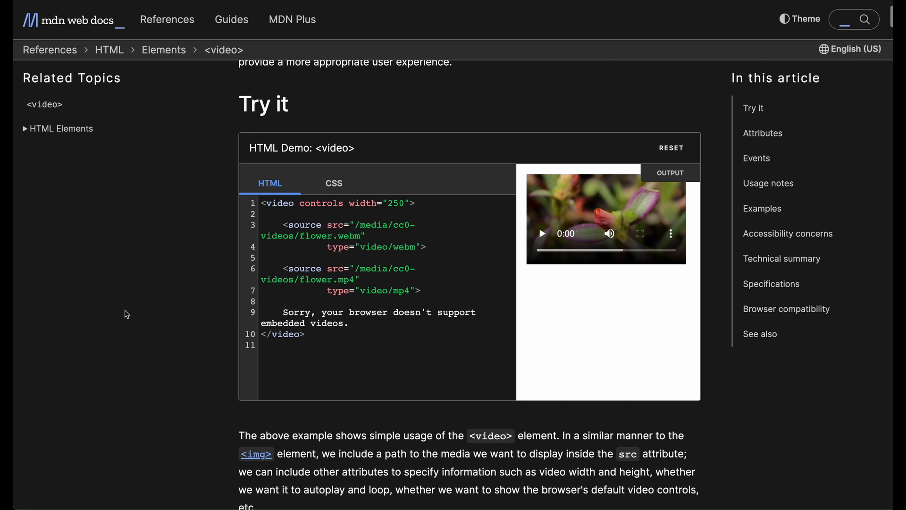